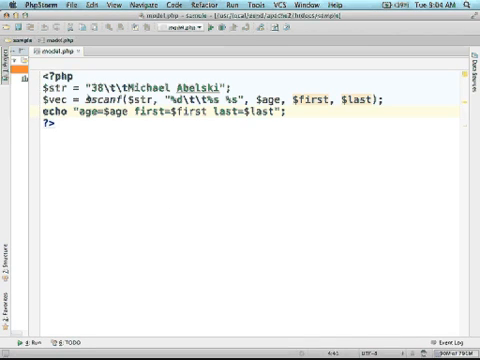
- Rename the first string variable $str to $stra with a blank line below it
double_click(110, 96)
text(a)
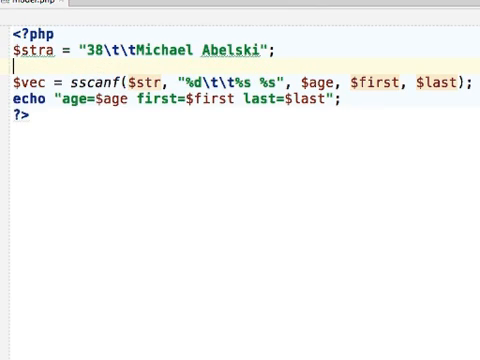
- Declare $strb = "42\t\tmoshkico caramel"; and make sscanf parse $strb instead of $str
text($strb)
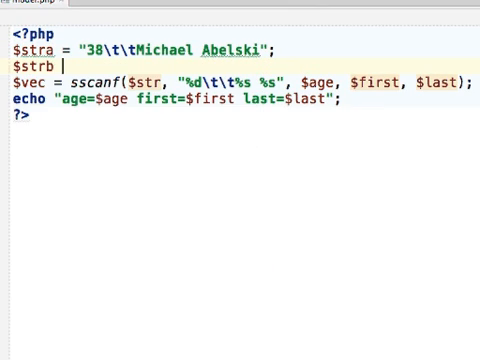
text(= "42")
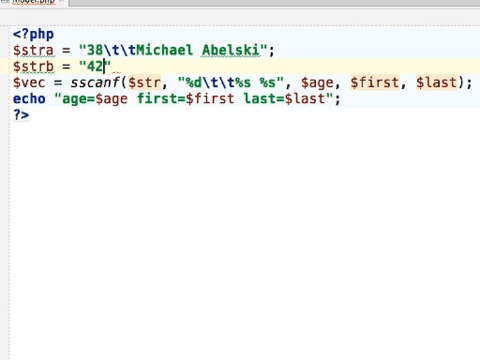
text(\t\t)
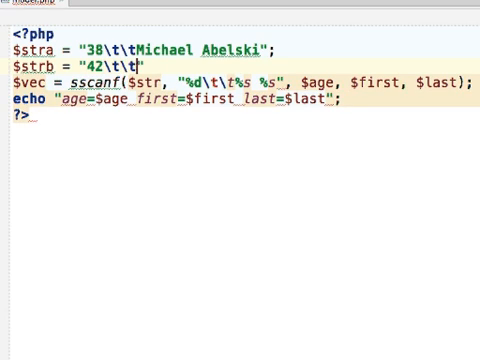
text(moshkico ca)
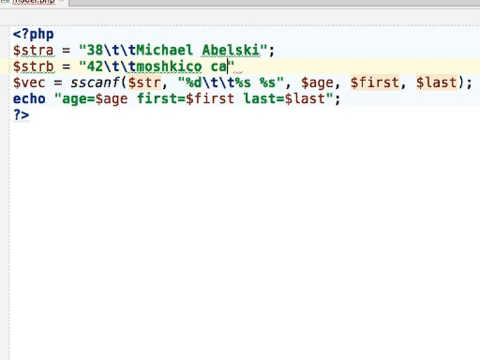
text(ramel";)
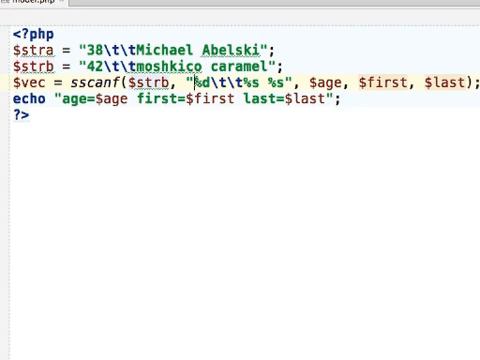
double_click(200, 76)
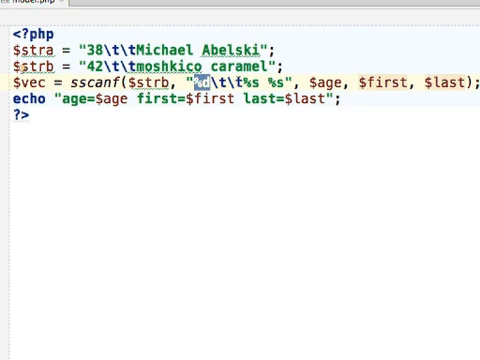